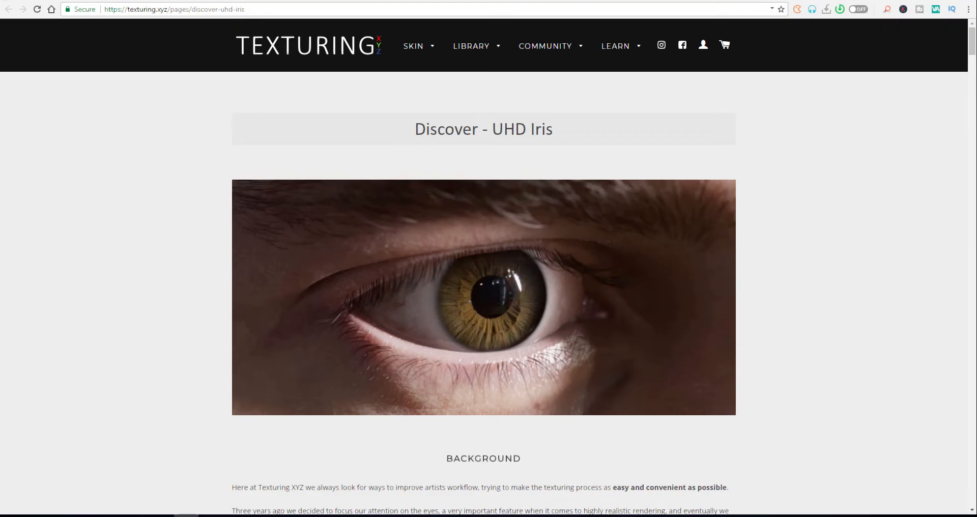
mouse_move(562, 223)
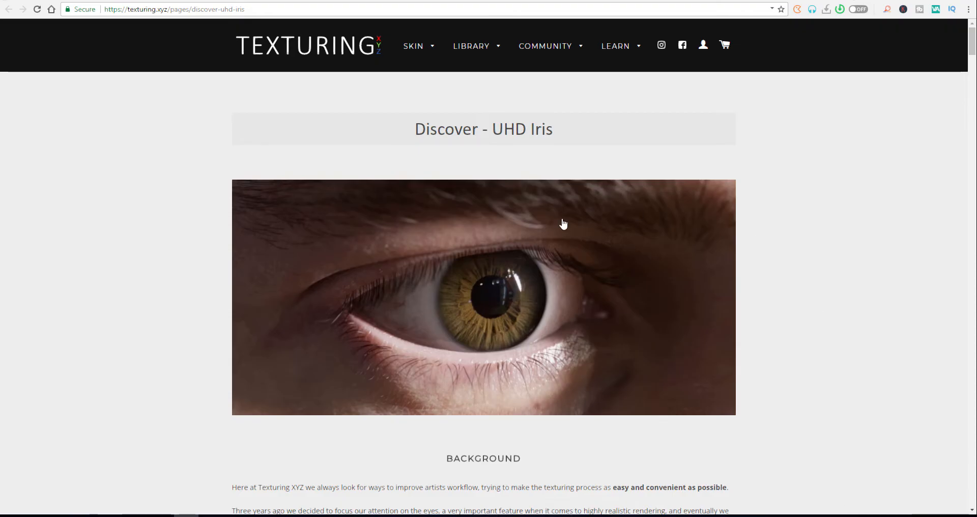
Step: Scroll down past the background, the 'What's included in a pack' list and ID map previews to the introduction video
scroll(down, 3)
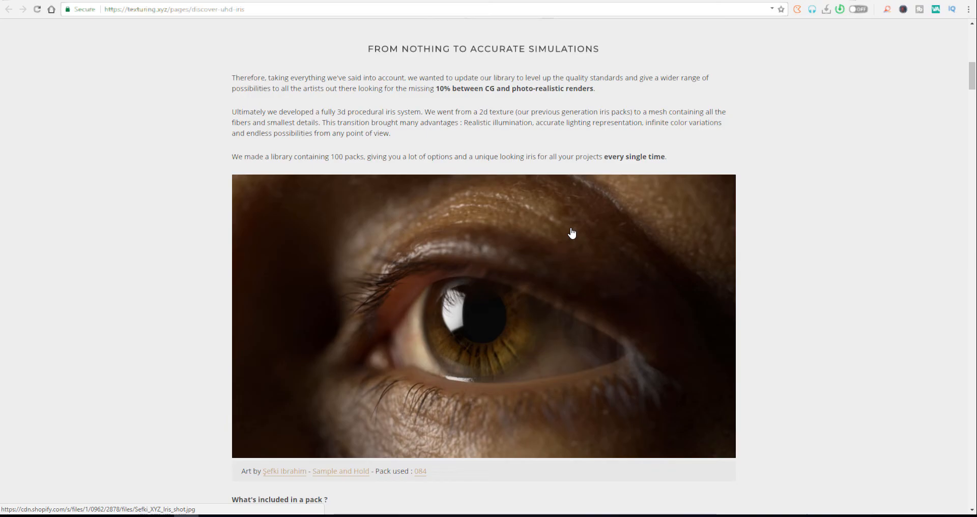
mouse_move(577, 242)
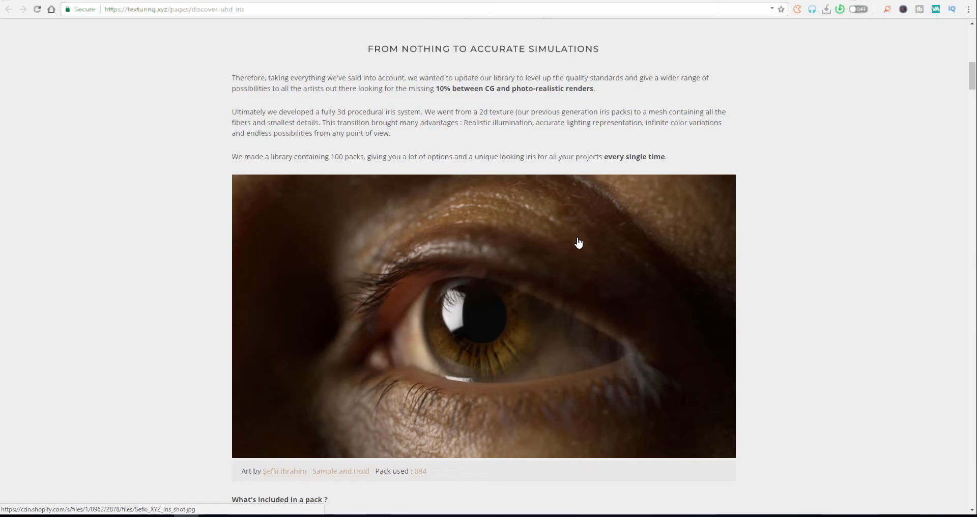
mouse_move(578, 245)
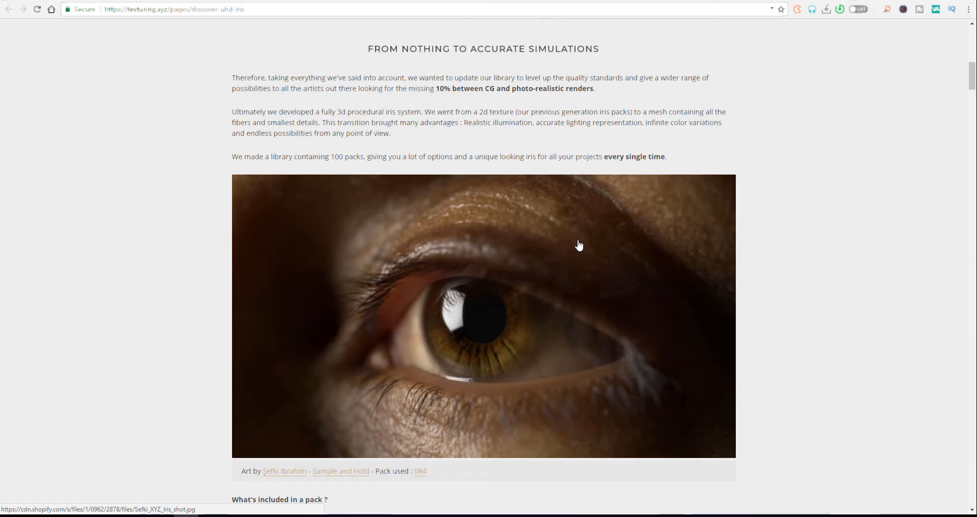
scroll(down, 3)
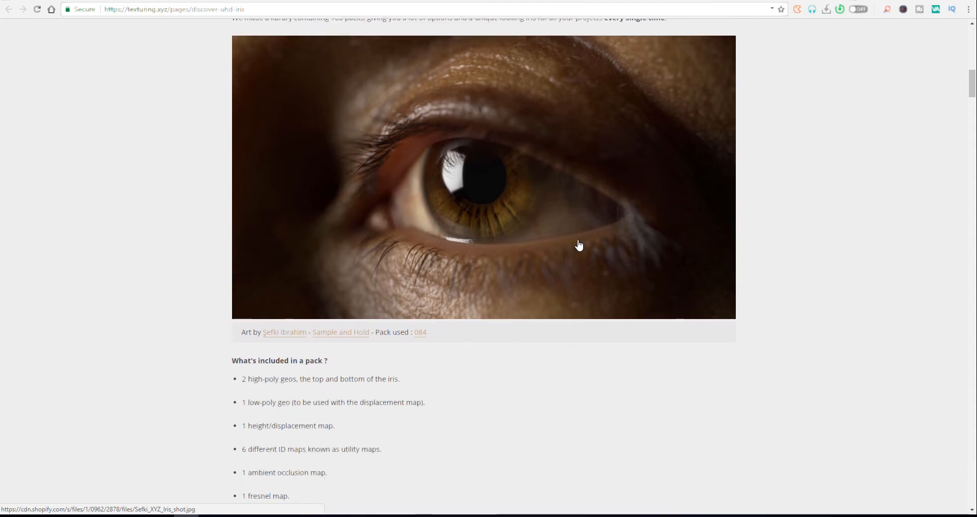
scroll(down, 3)
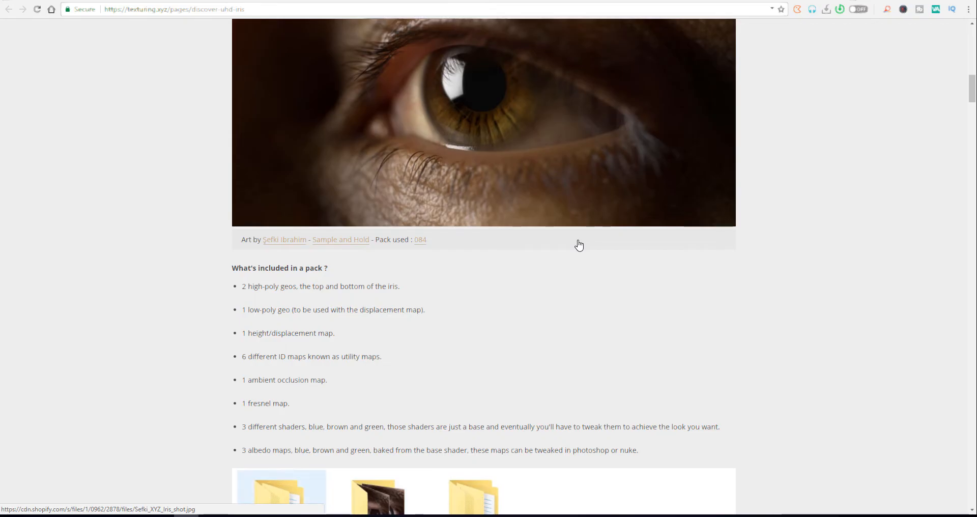
scroll(down, 3)
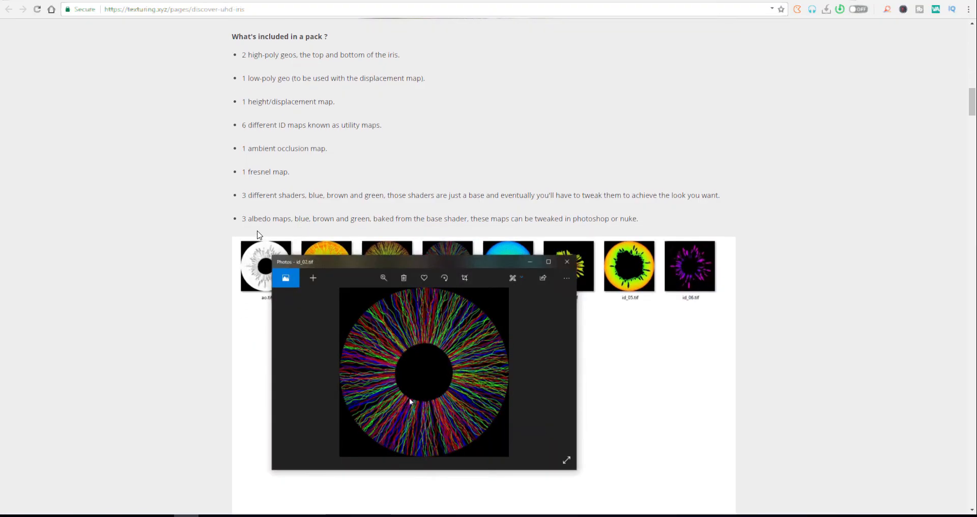
scroll(down, 3)
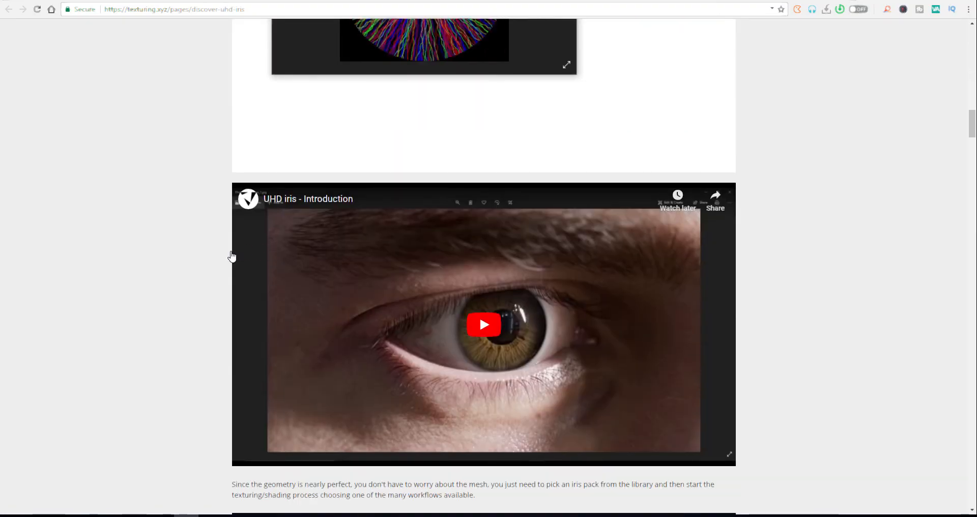
Step: Scroll through the standard and volume workflows, camera projection notes and volume conversion settings to 'Shading the Iris'
scroll(down, 3)
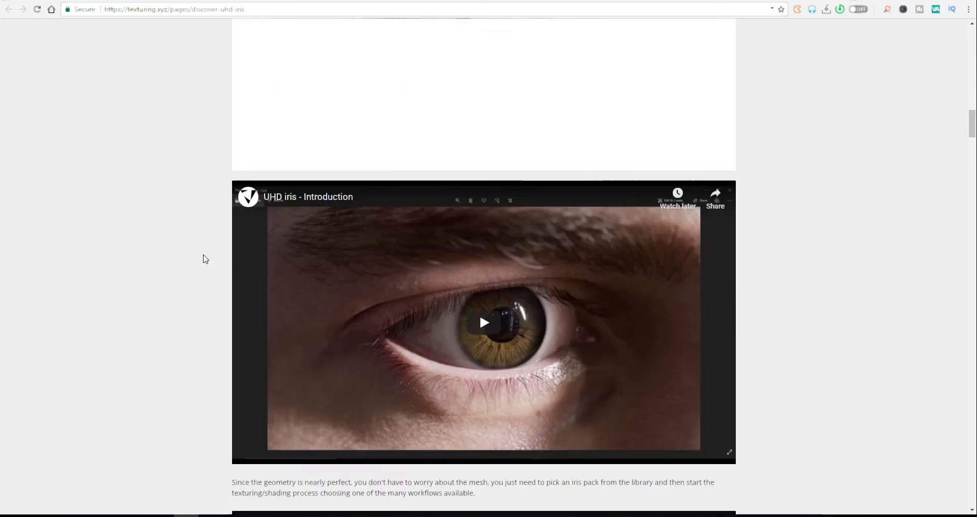
scroll(down, 3)
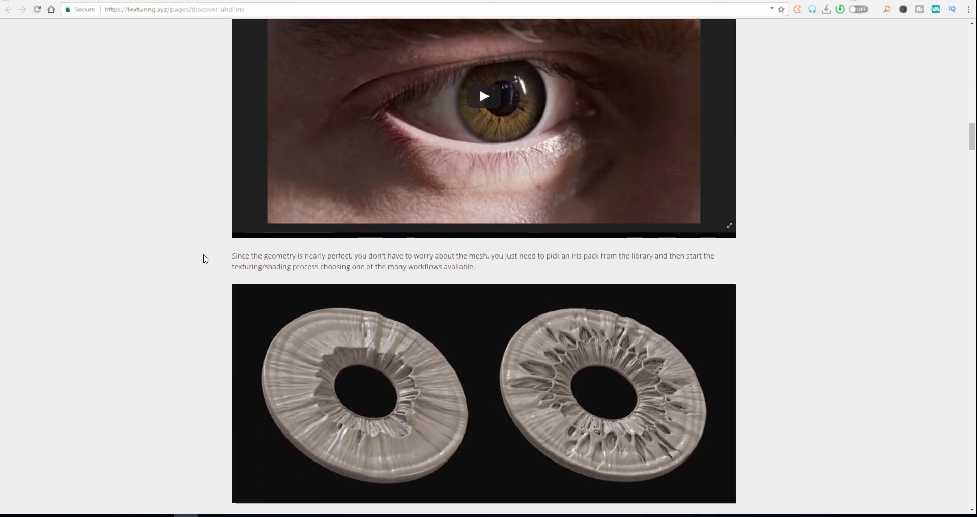
scroll(down, 3)
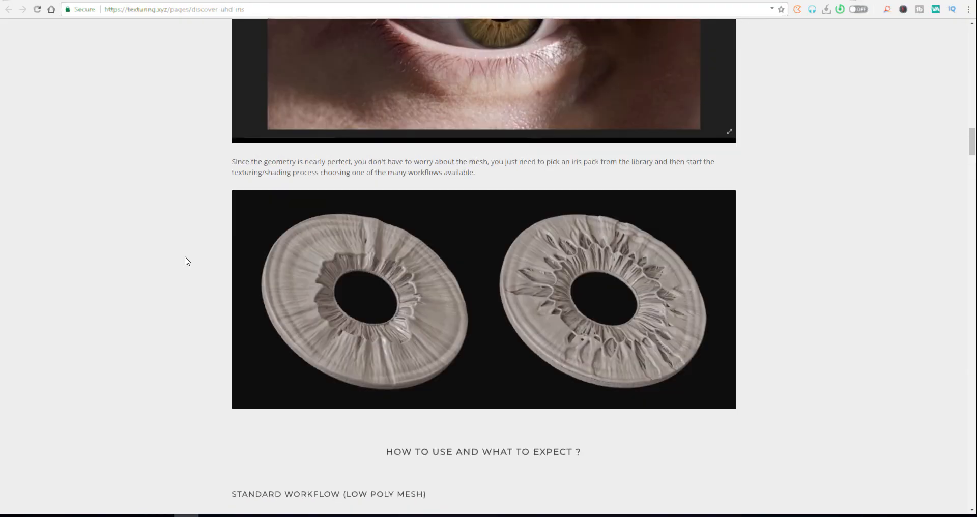
scroll(down, 3)
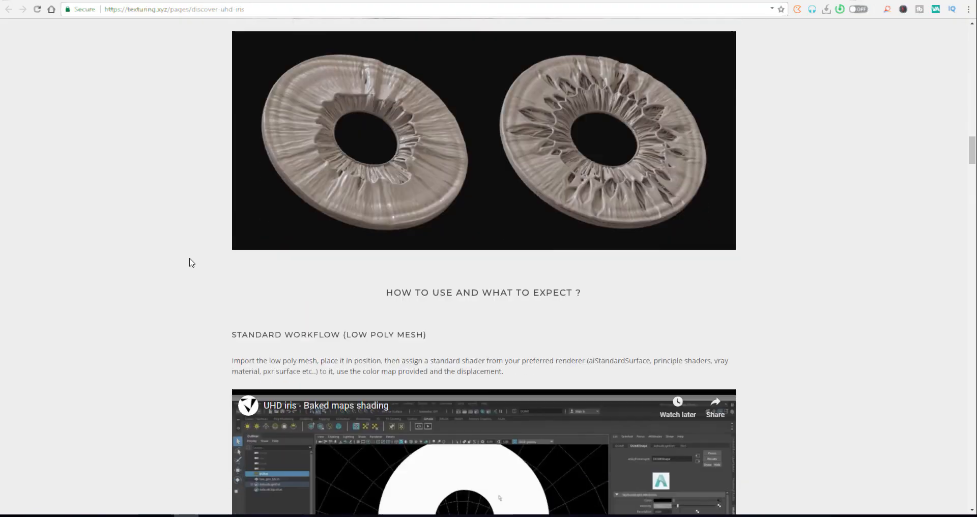
scroll(down, 3)
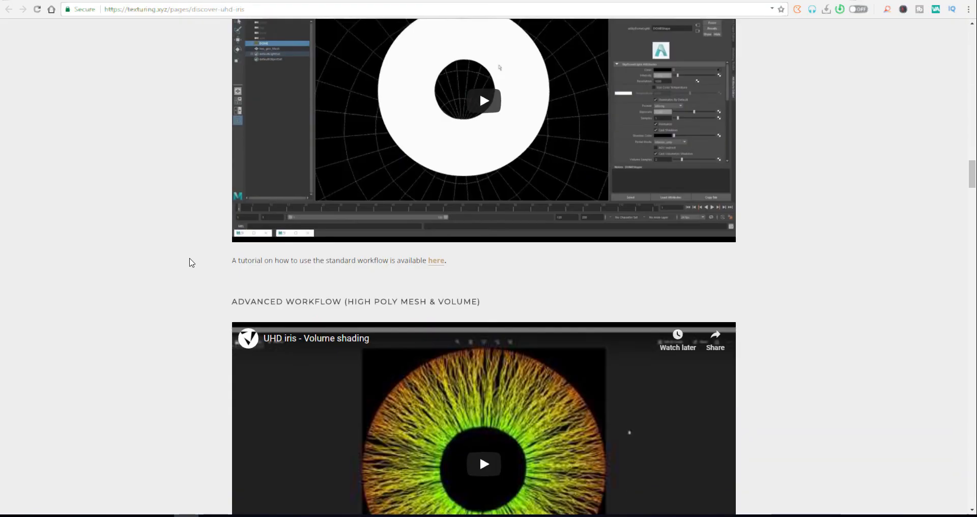
scroll(down, 3)
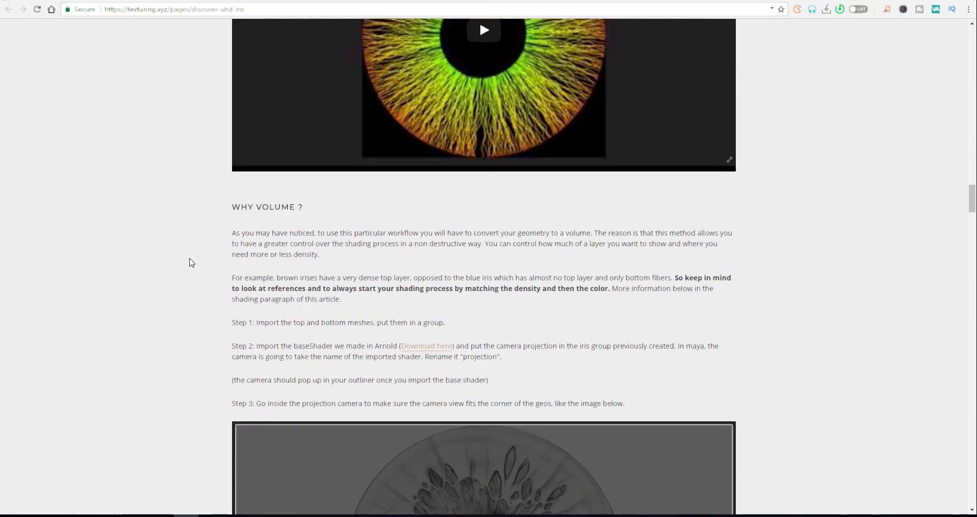
scroll(down, 3)
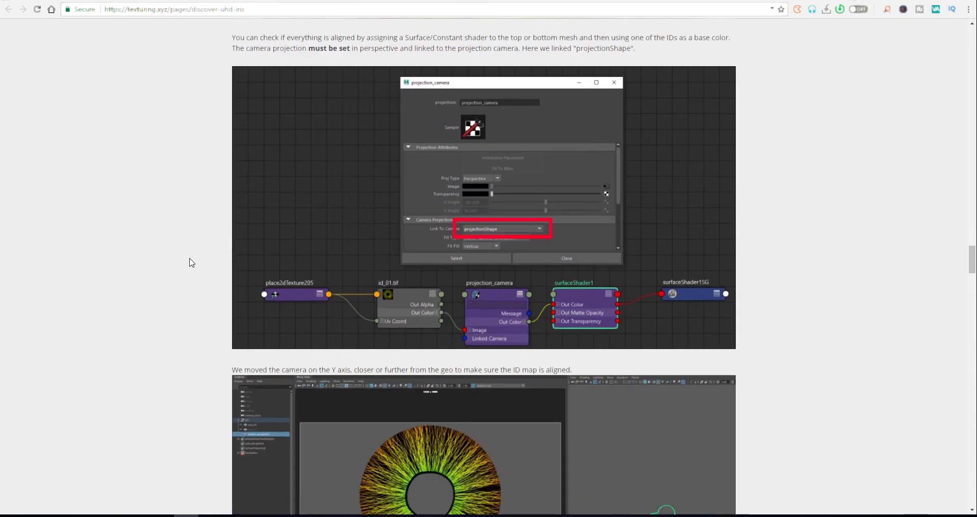
scroll(down, 3)
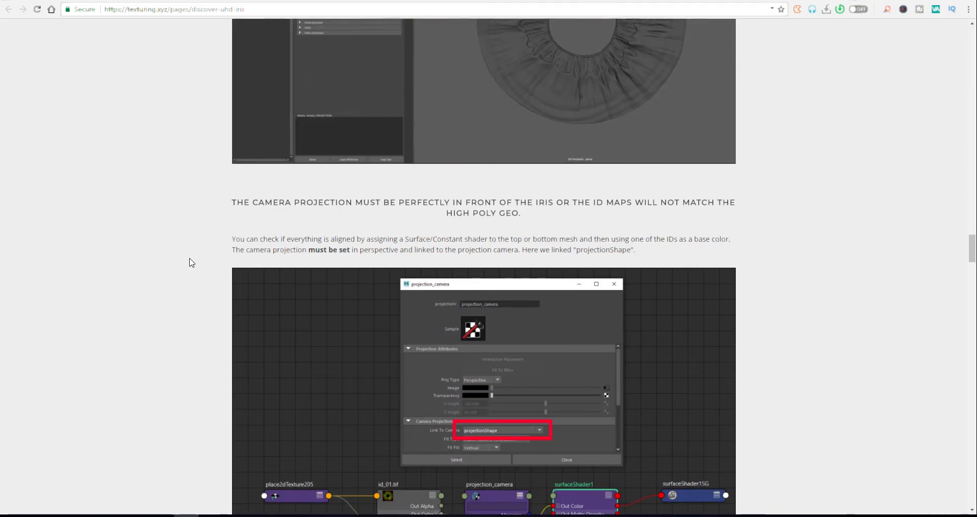
scroll(down, 3)
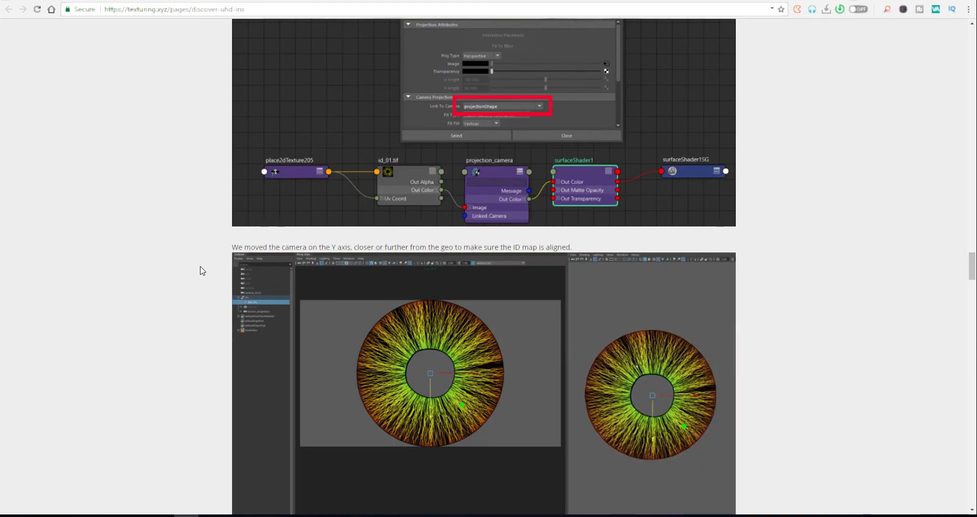
scroll(down, 3)
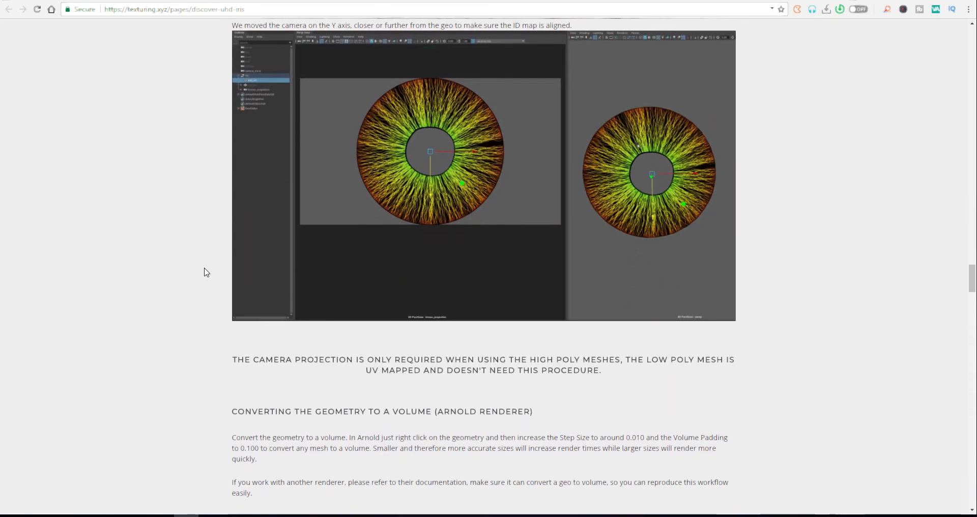
scroll(down, 3)
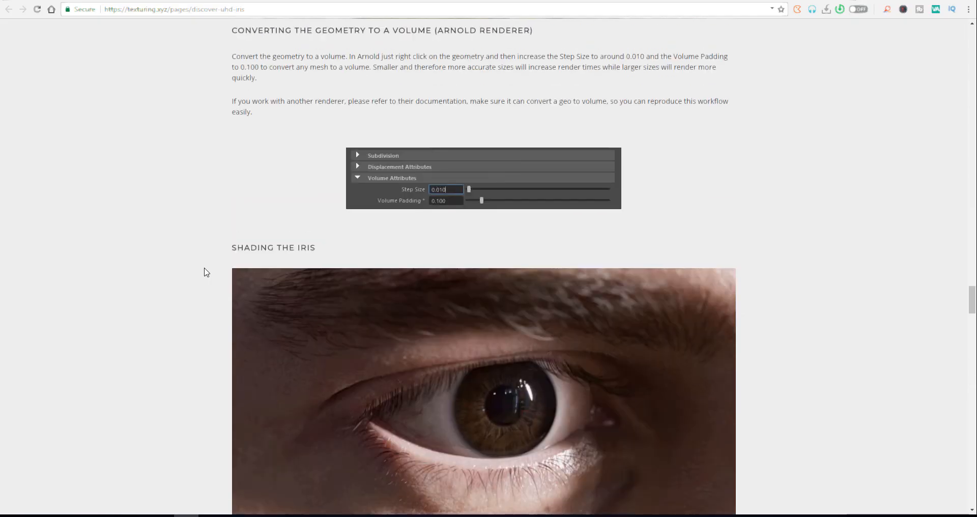
scroll(down, 3)
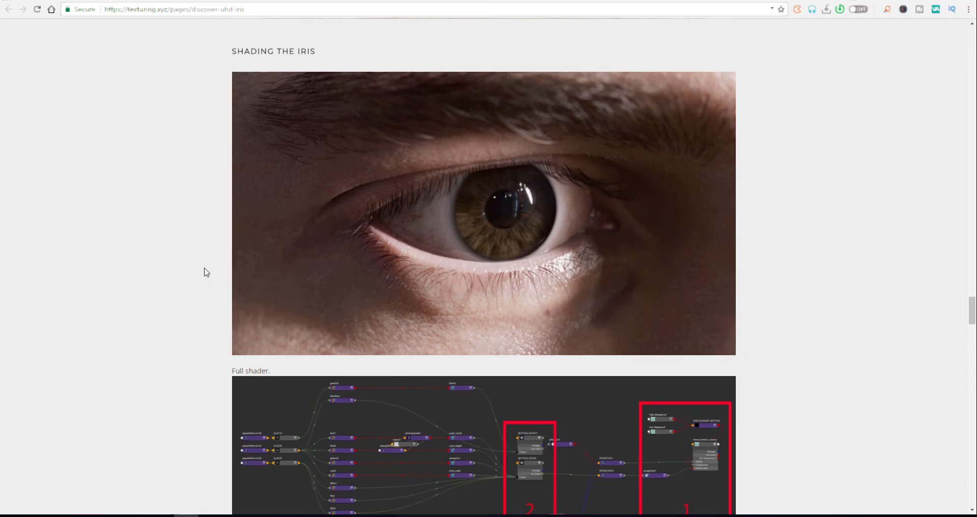
Step: Scroll through iris shading, density control, the script download and conclusion to the Realtime Eye tutorial link
scroll(down, 3)
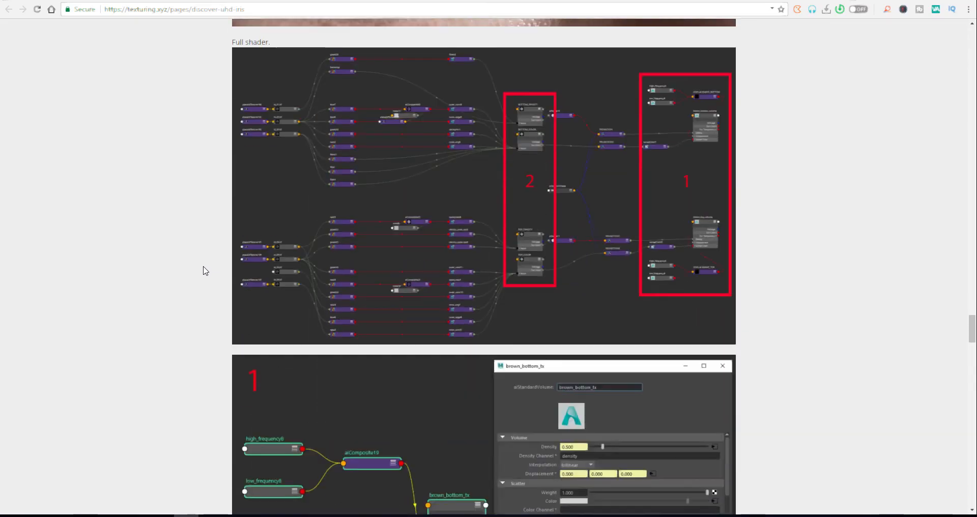
scroll(down, 3)
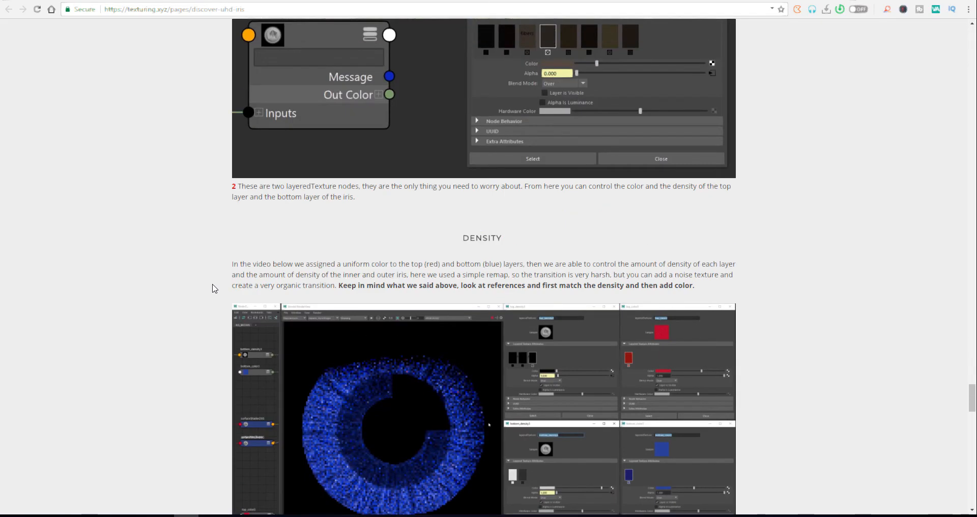
scroll(down, 3)
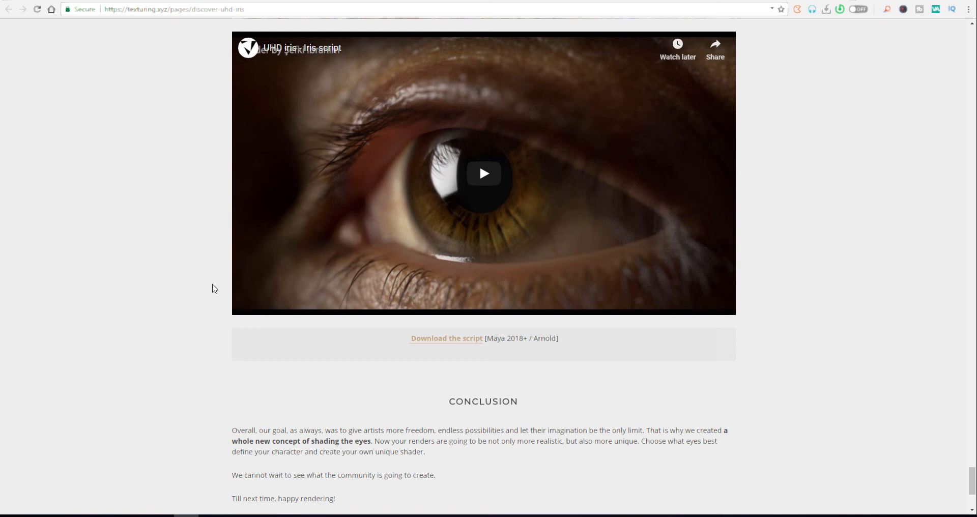
mouse_move(174, 246)
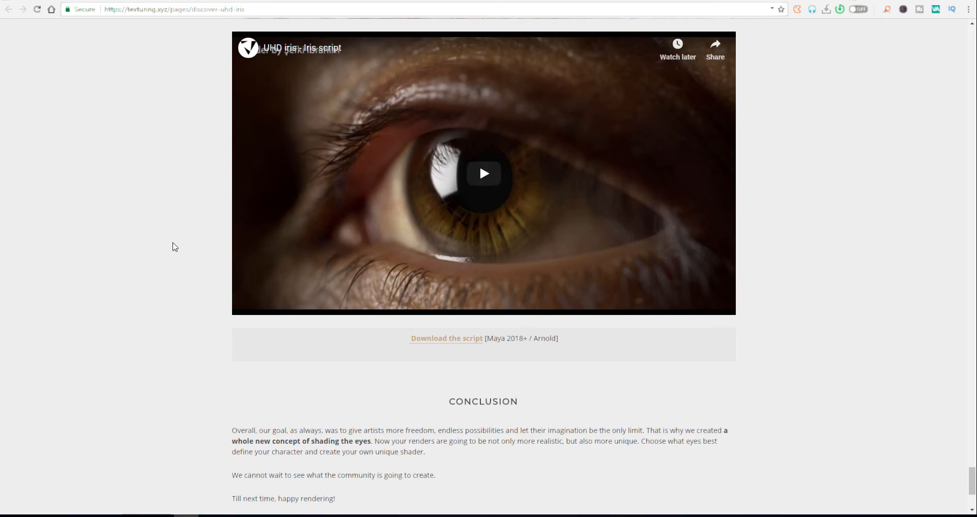
scroll(up, 3)
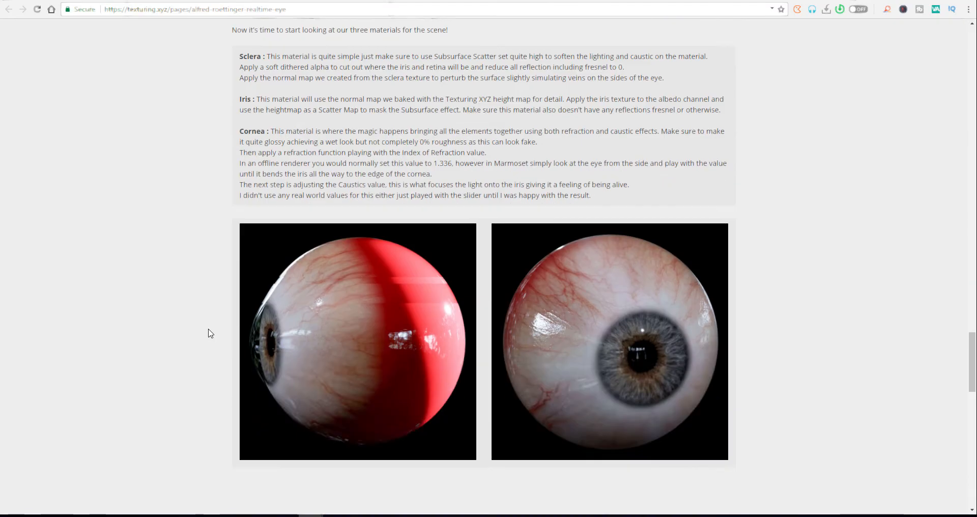
Step: Scroll the Realtime Eye tutorial to its end and follow 'Browse the Iris Collection' to the Multi-channel Iris page
scroll(up, 3)
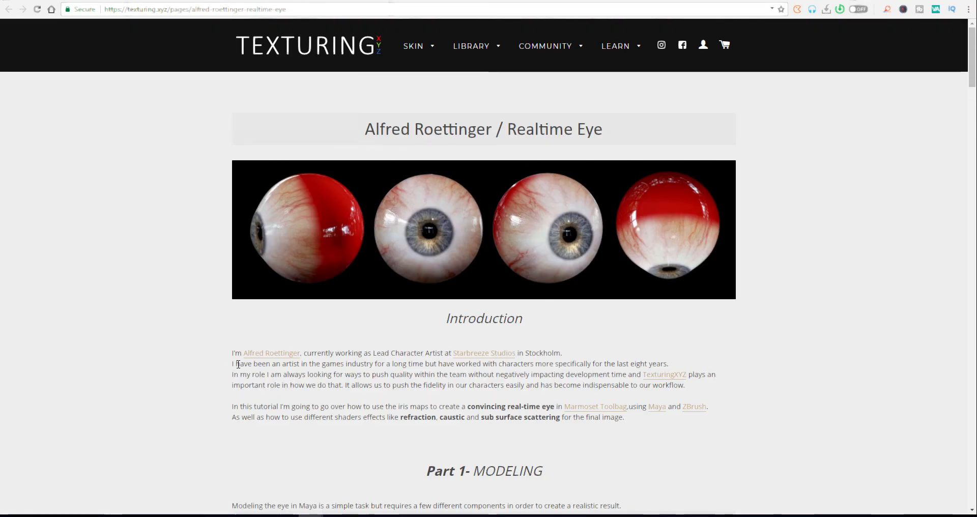
scroll(down, 3)
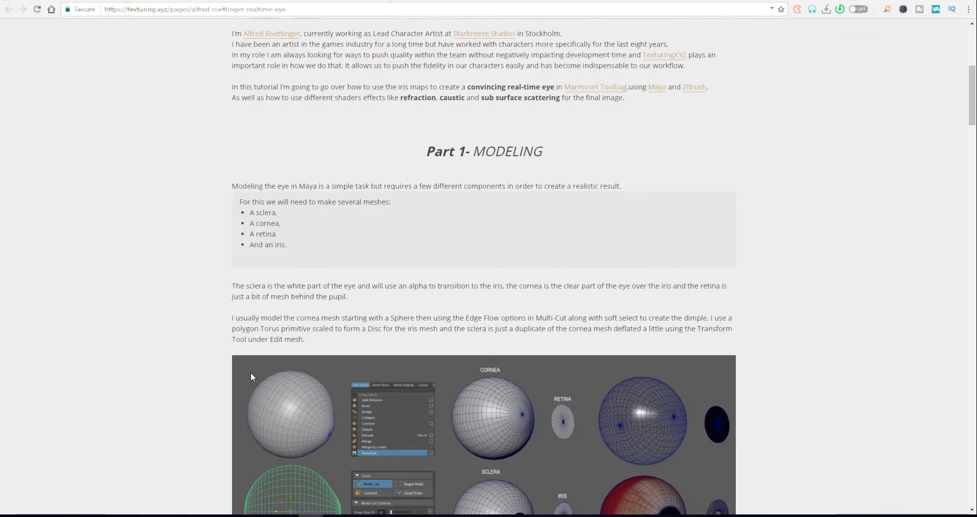
scroll(down, 3)
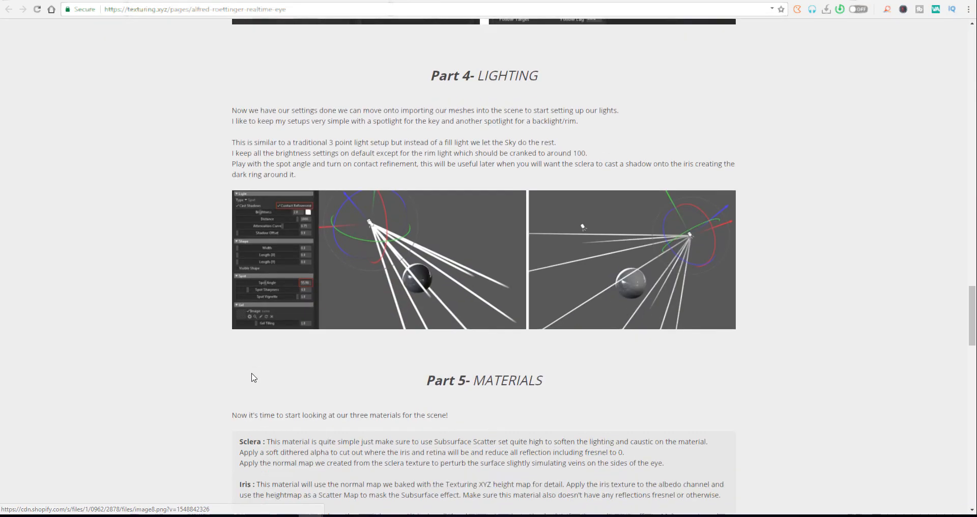
scroll(down, 3)
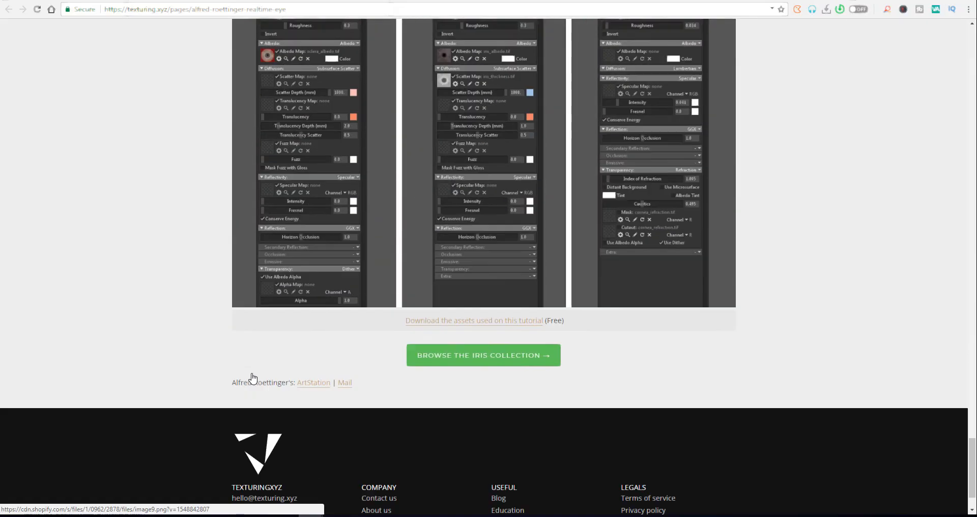
scroll(down, 3)
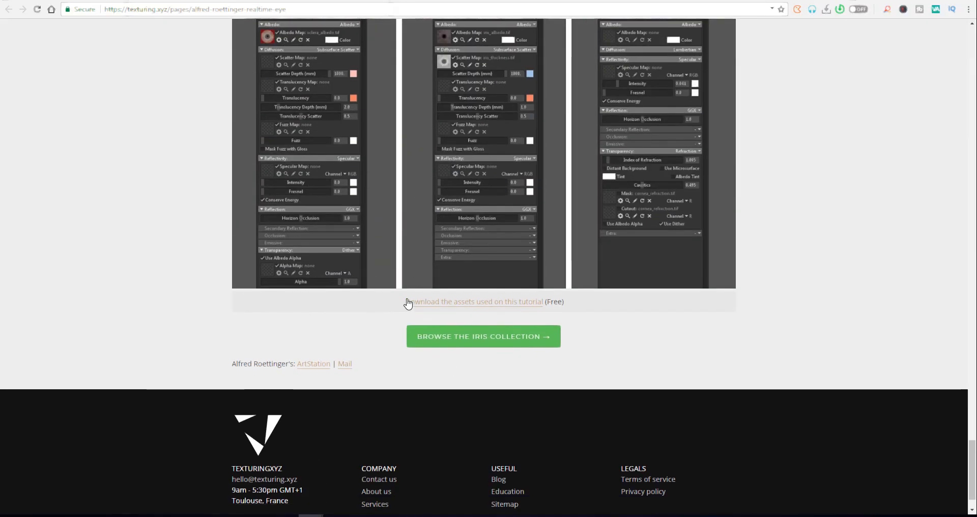
drag(407, 301, 507, 301)
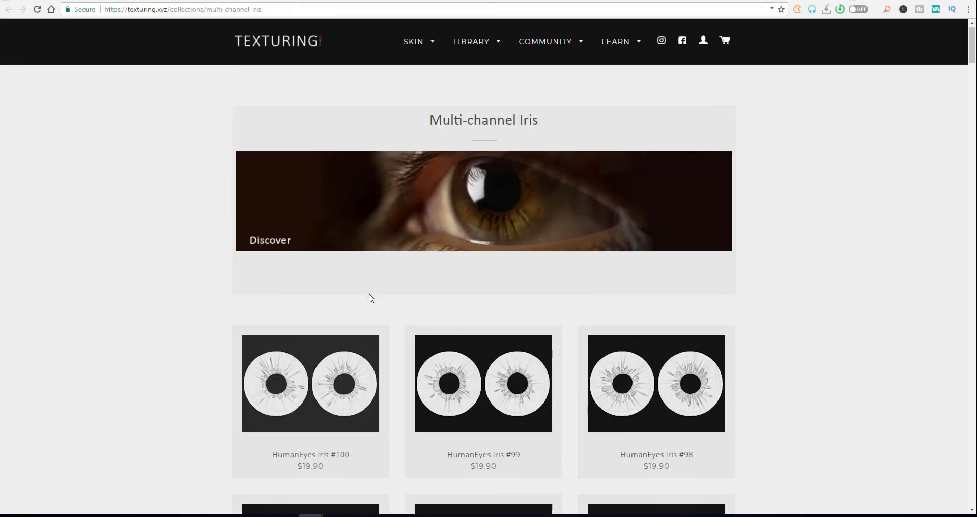
scroll(down, 3)
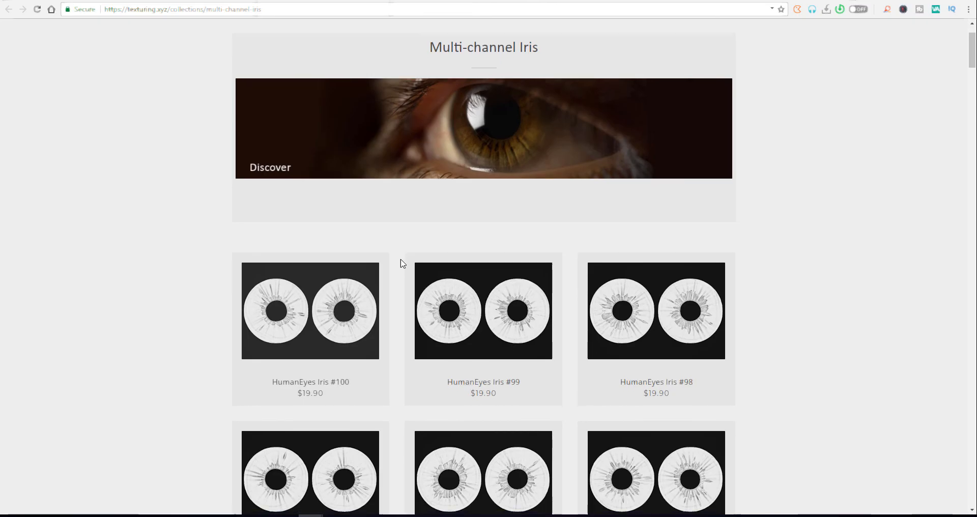
scroll(down, 3)
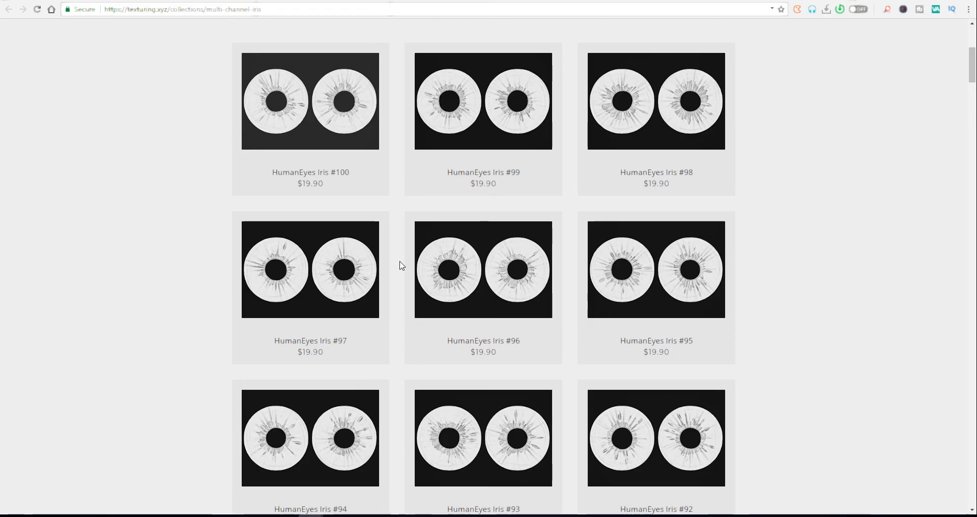
mouse_move(310, 268)
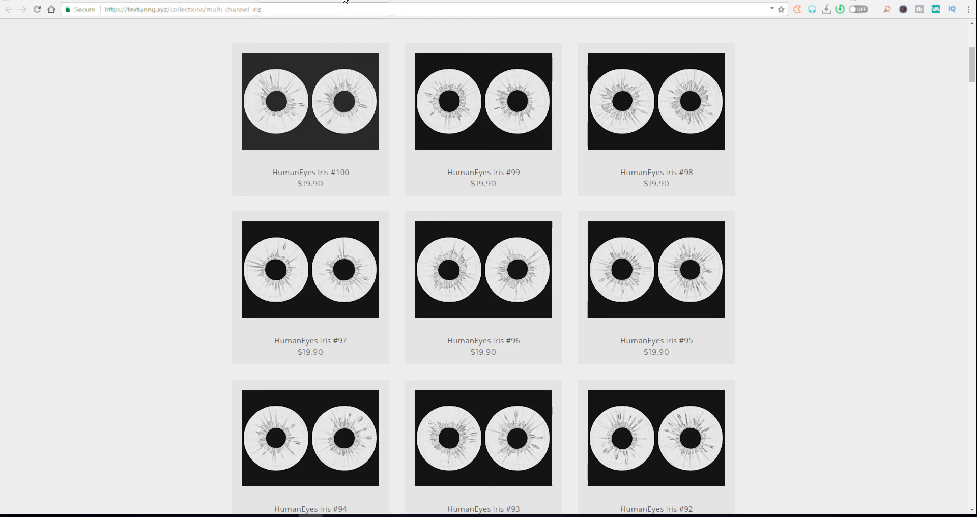
click(309, 101)
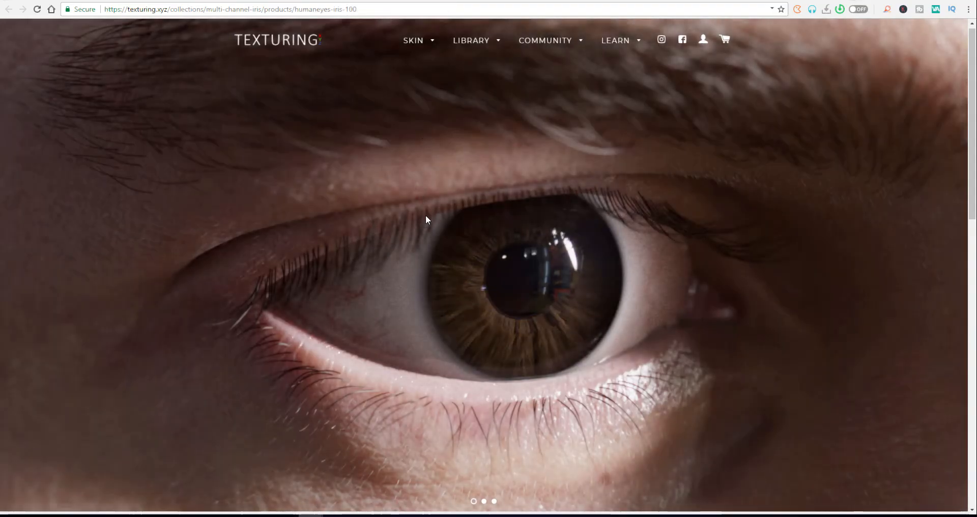
mouse_move(440, 333)
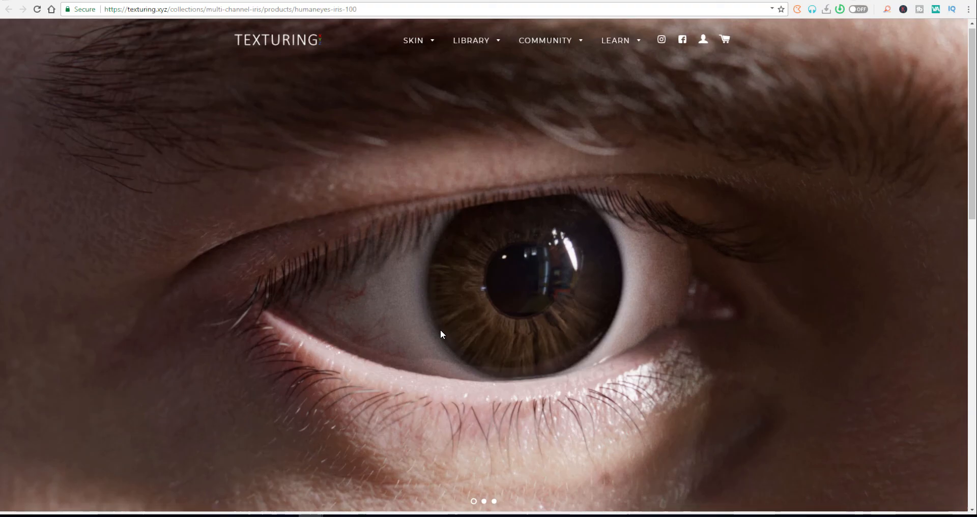
scroll(down, 3)
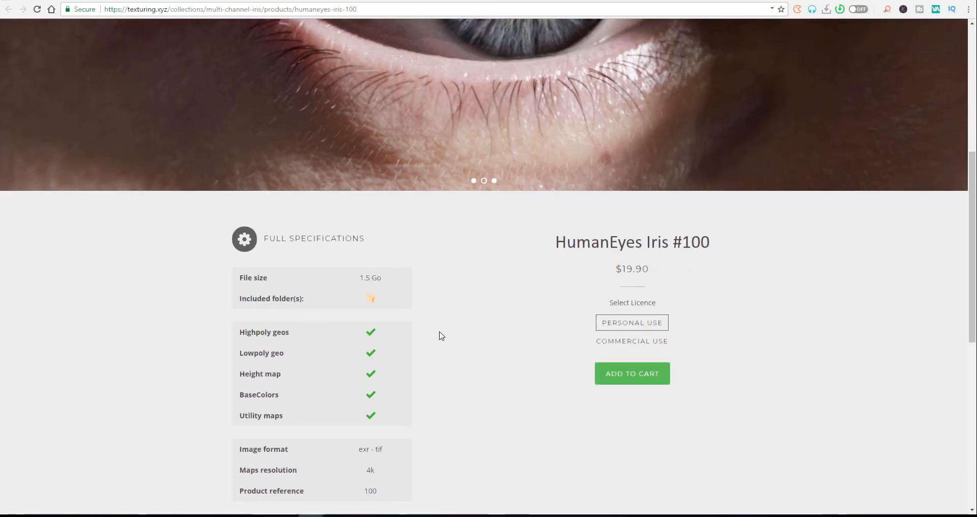
scroll(down, 3)
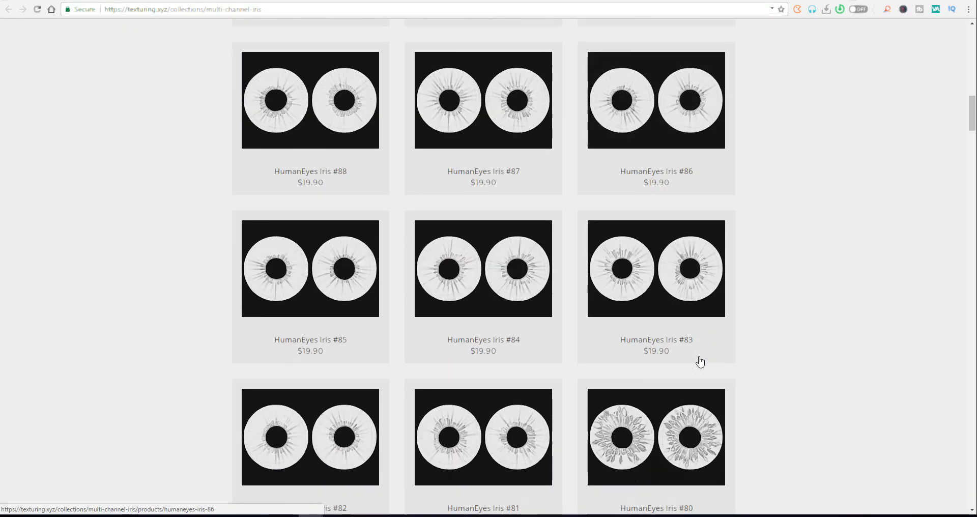
Step: Scroll the collection grid past the HumanEyes Iris products and open the Iris bundle #01 product page
scroll(down, 3)
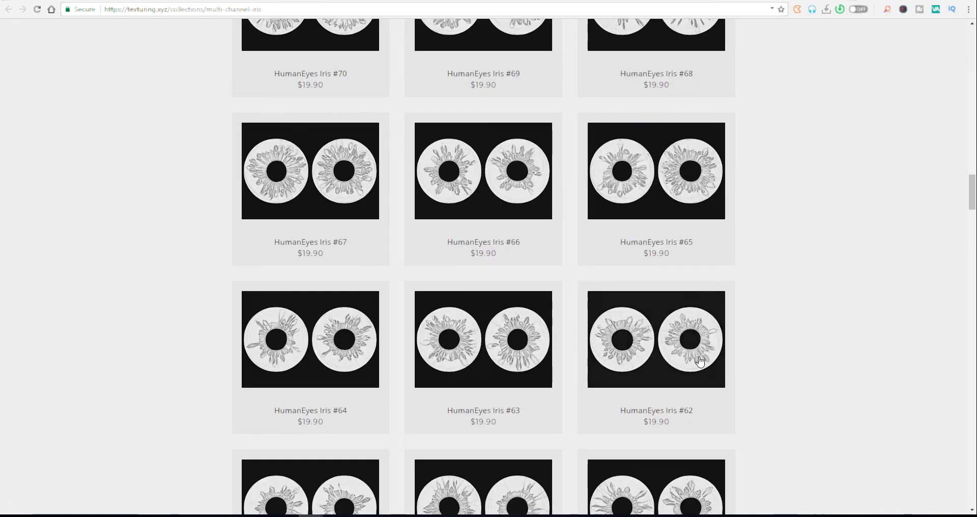
scroll(down, 3)
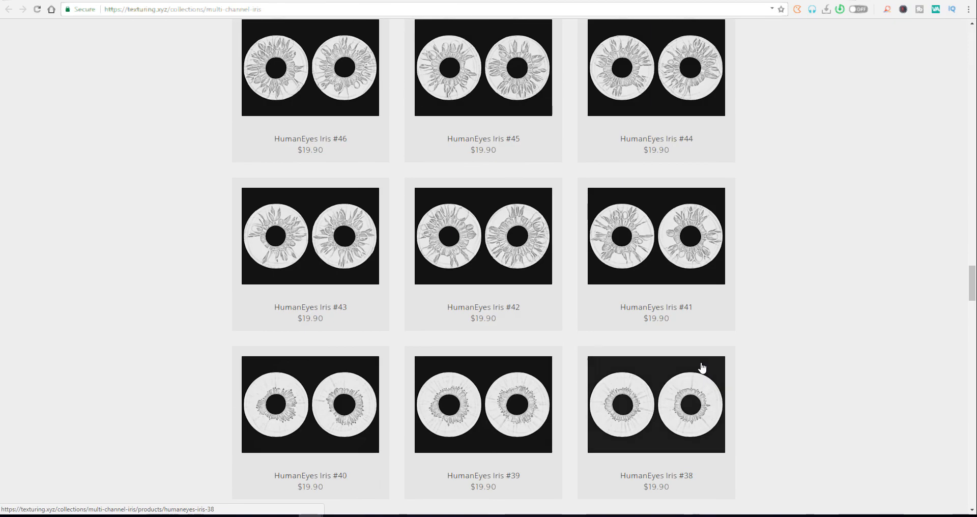
scroll(down, 3)
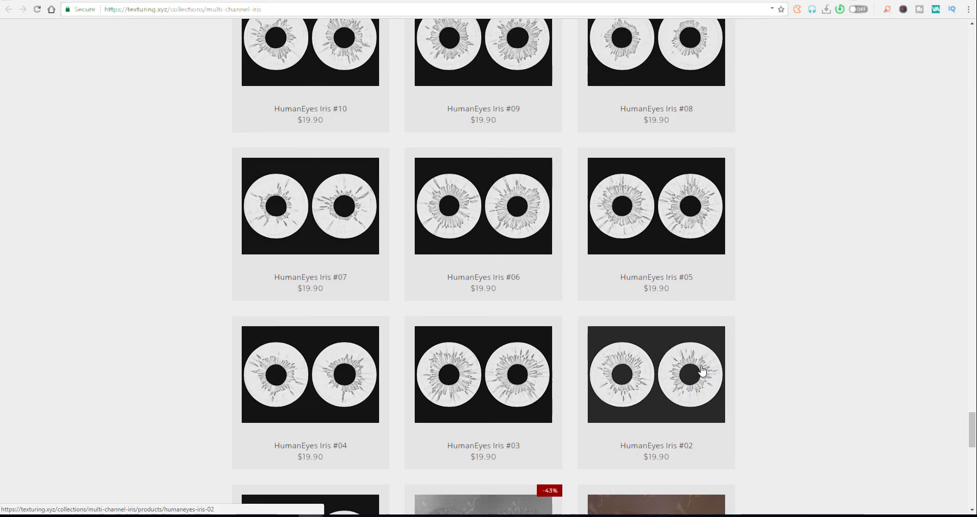
scroll(down, 3)
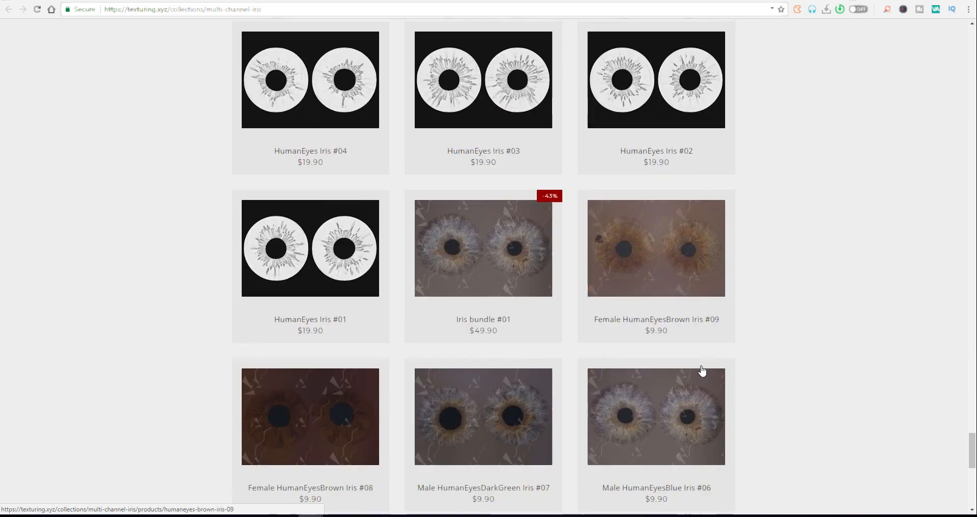
scroll(down, 3)
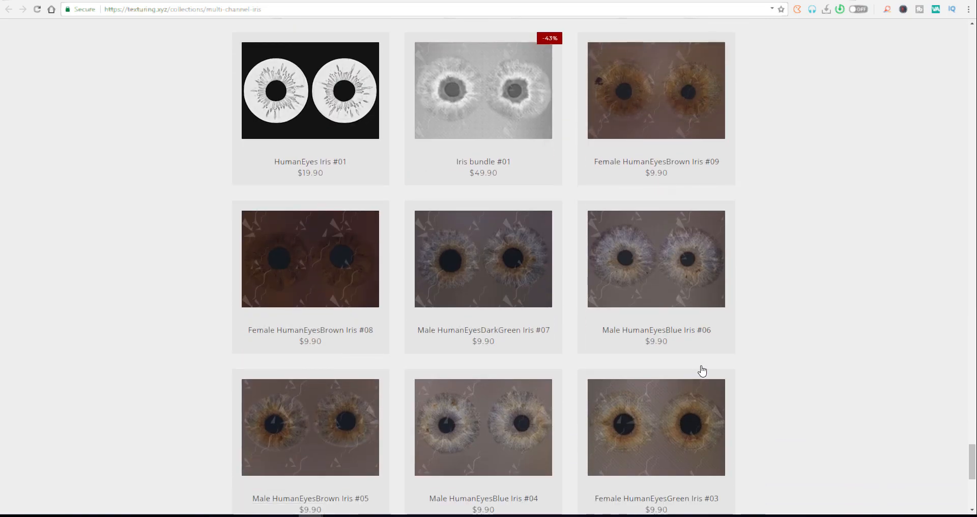
click(483, 90)
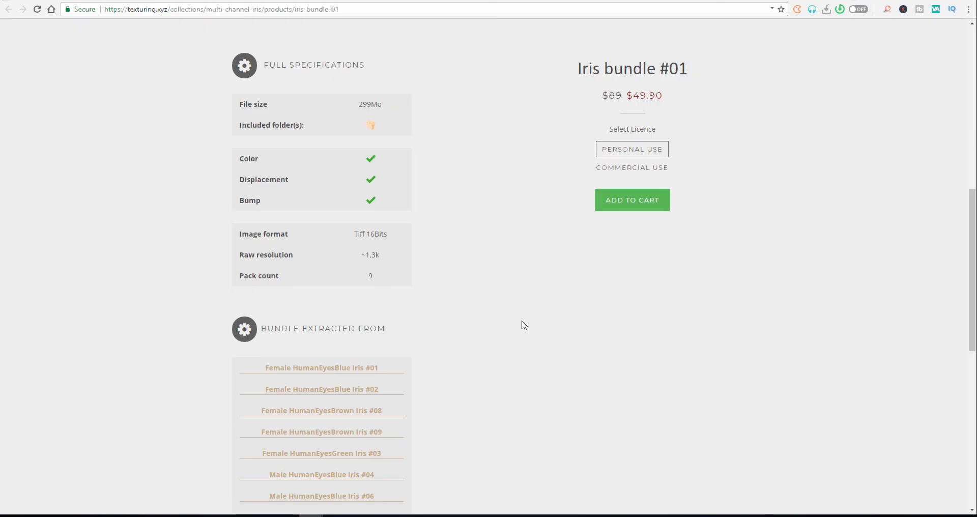